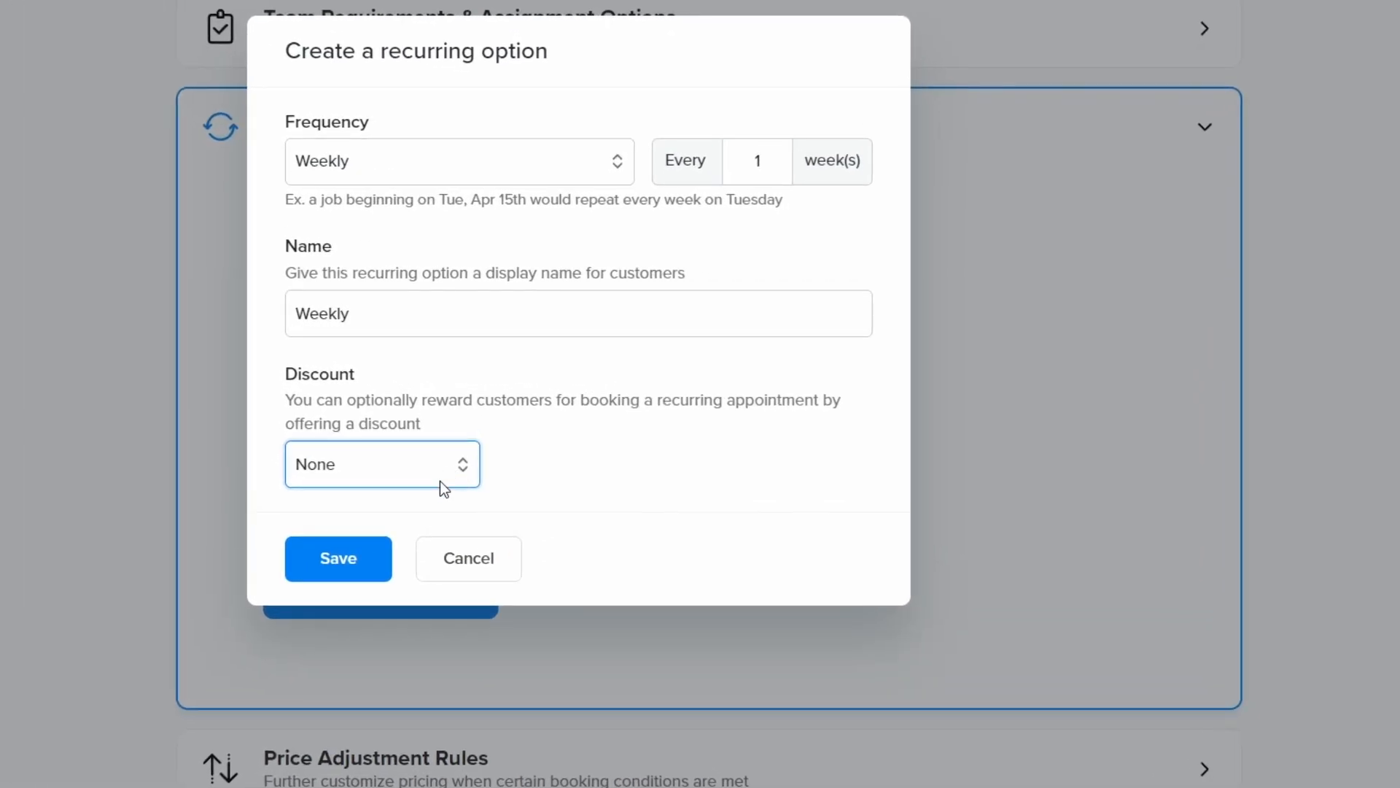
Give the Weekly option a Percentage discount of 20 and save it
left_click(383, 464)
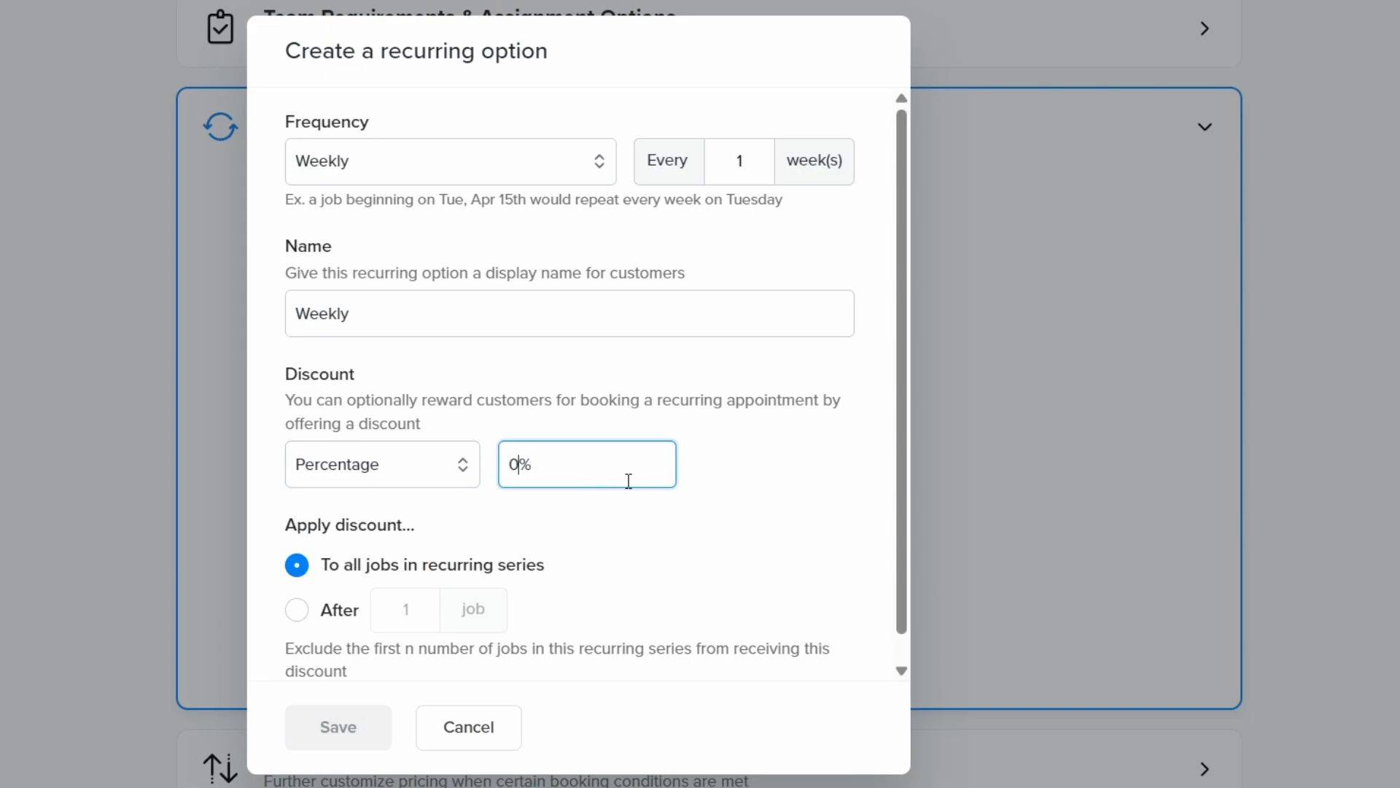
type("20")
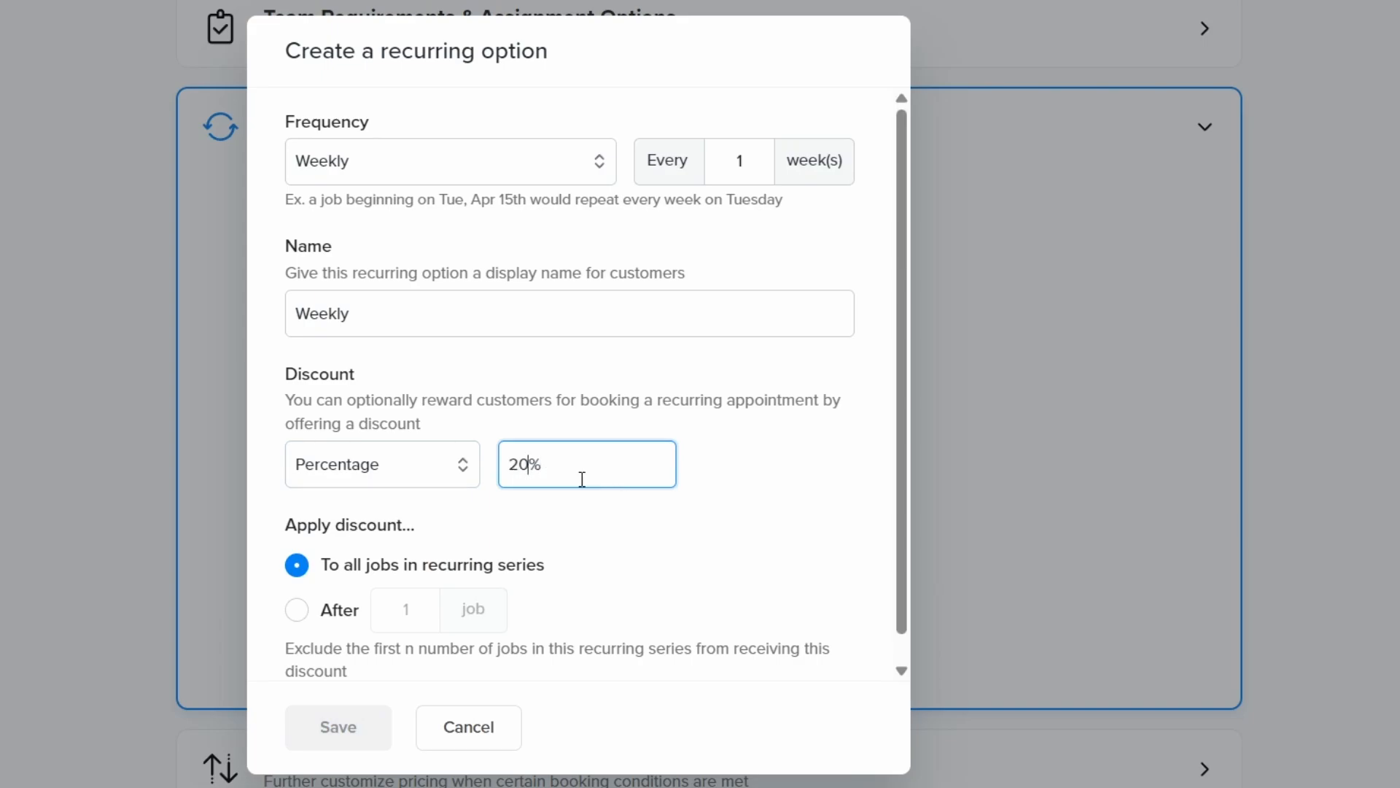
left_click(338, 727)
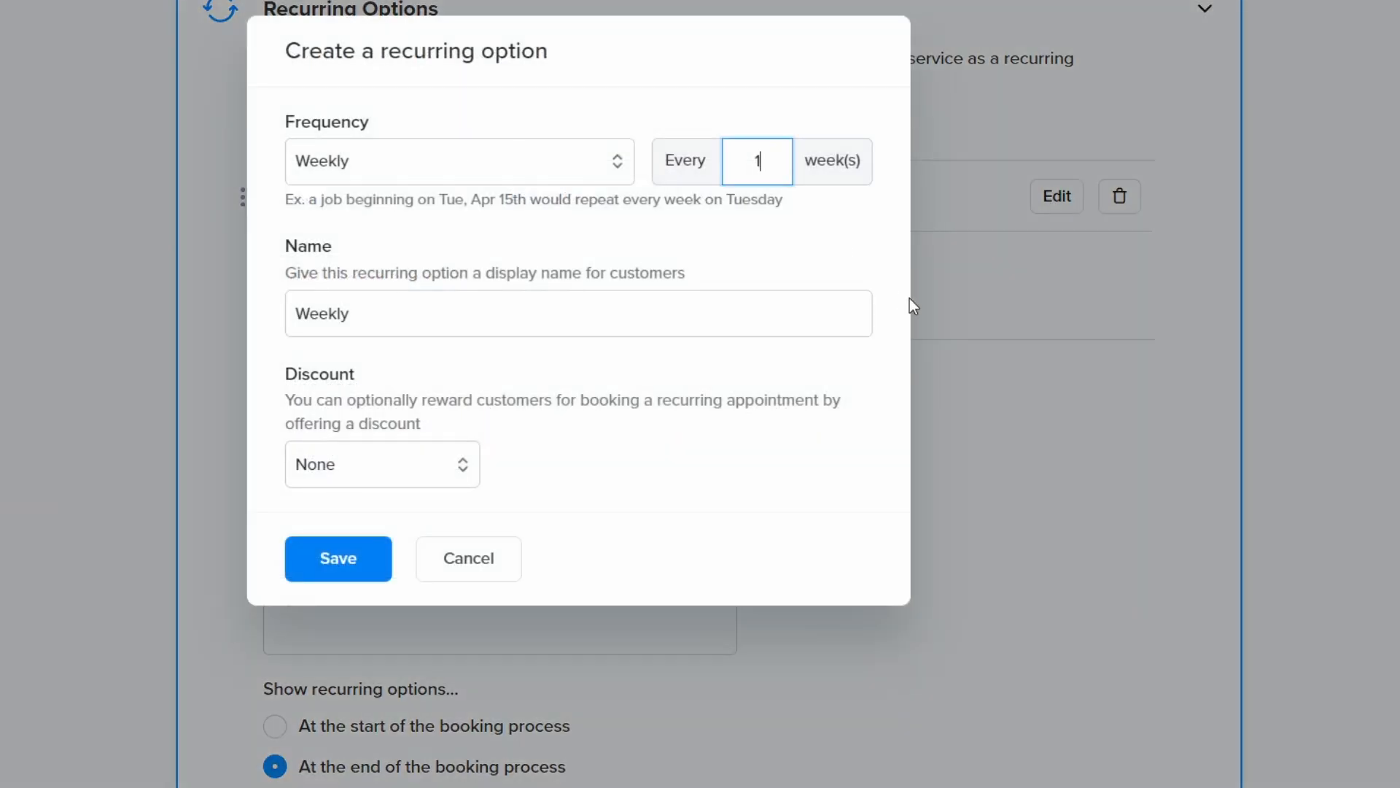
Name the new every-2-weeks recurring option 'Biweekly'
type("Biweekly")
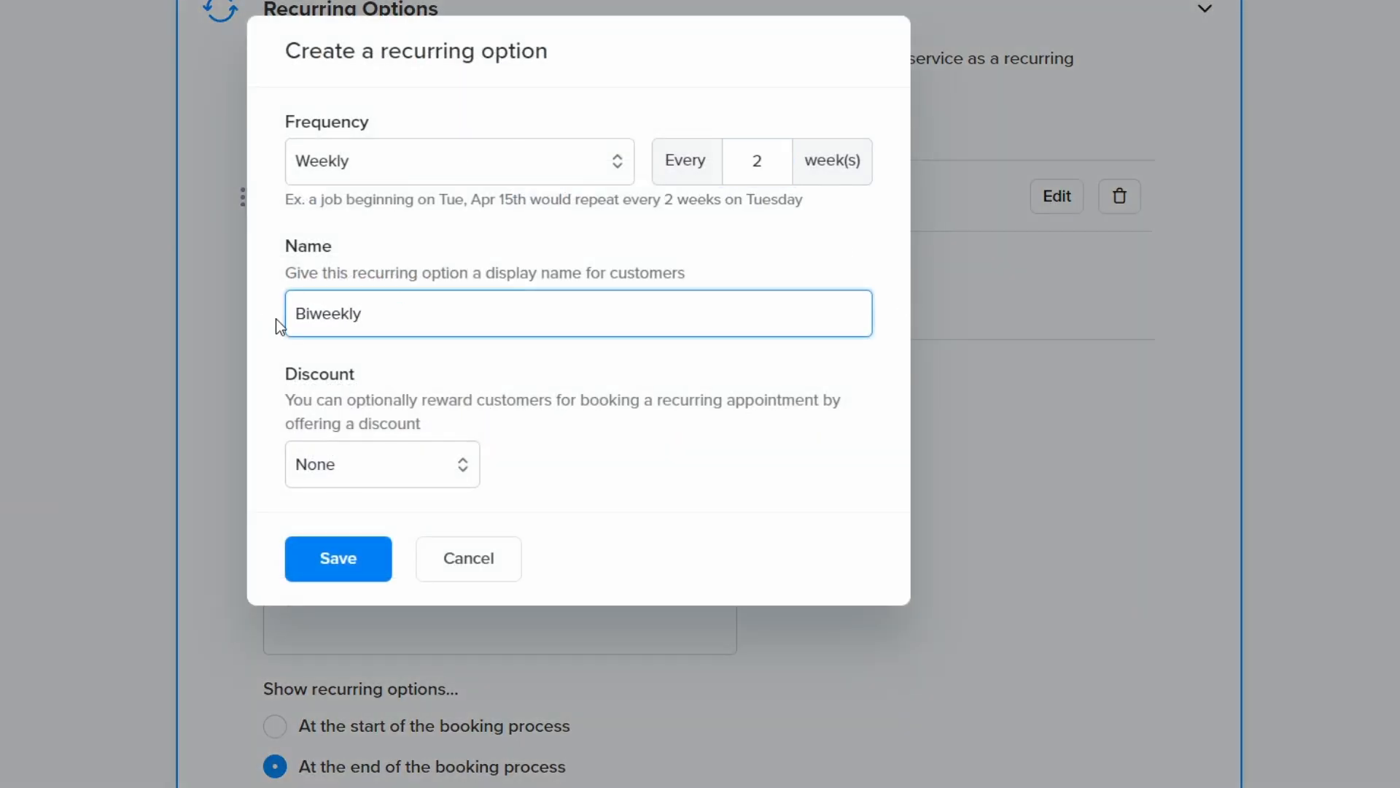